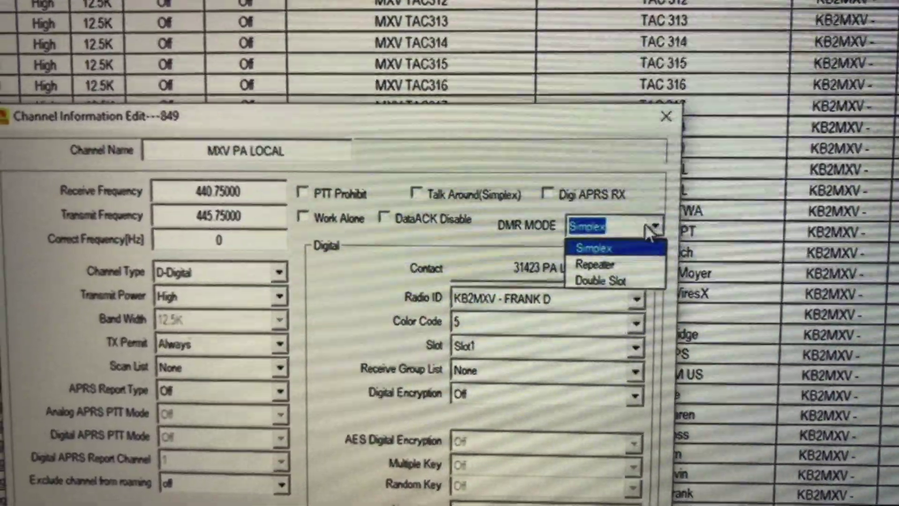
- Set channel 849 MXV PA LOCAL's DMR MODE to Repeater
{"action": "left_click", "coordinate": [597, 265]}
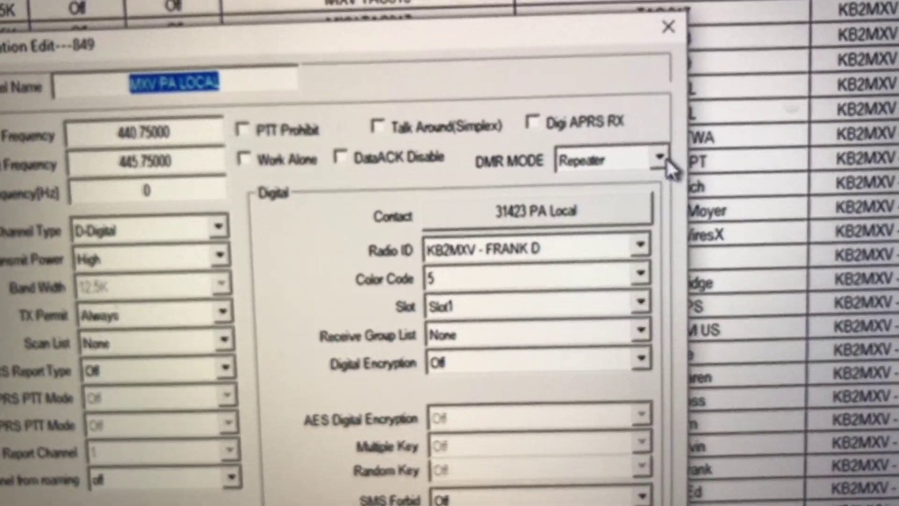
- Set channel 849 MXV PA LOCAL's DMR MODE back to Simplex
{"action": "left_click", "coordinate": [659, 159]}
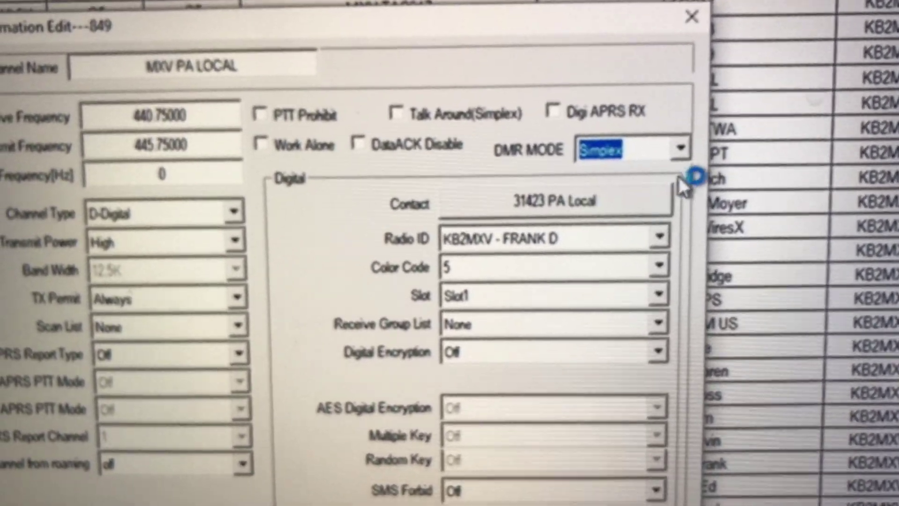